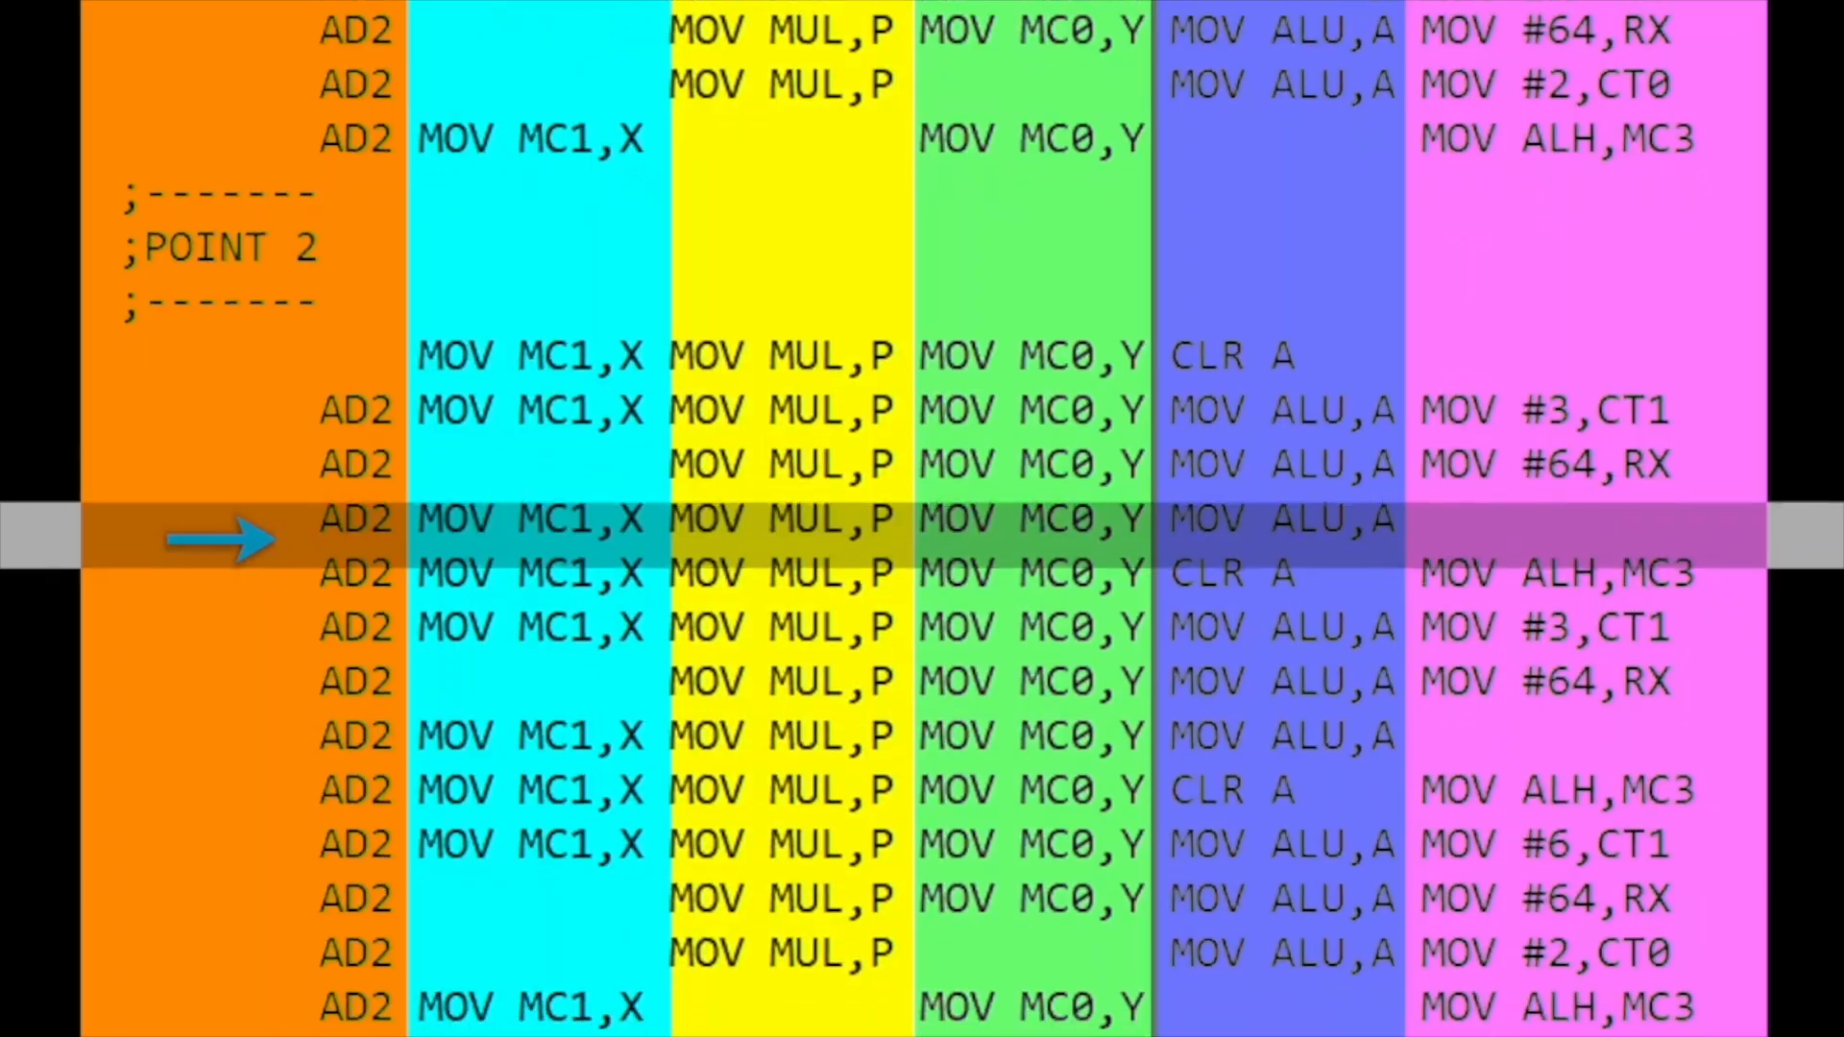
Scroll the BUFFER listing down to the LOOP section showing Buffer 1, Point 1 rows
scroll("down", 3)
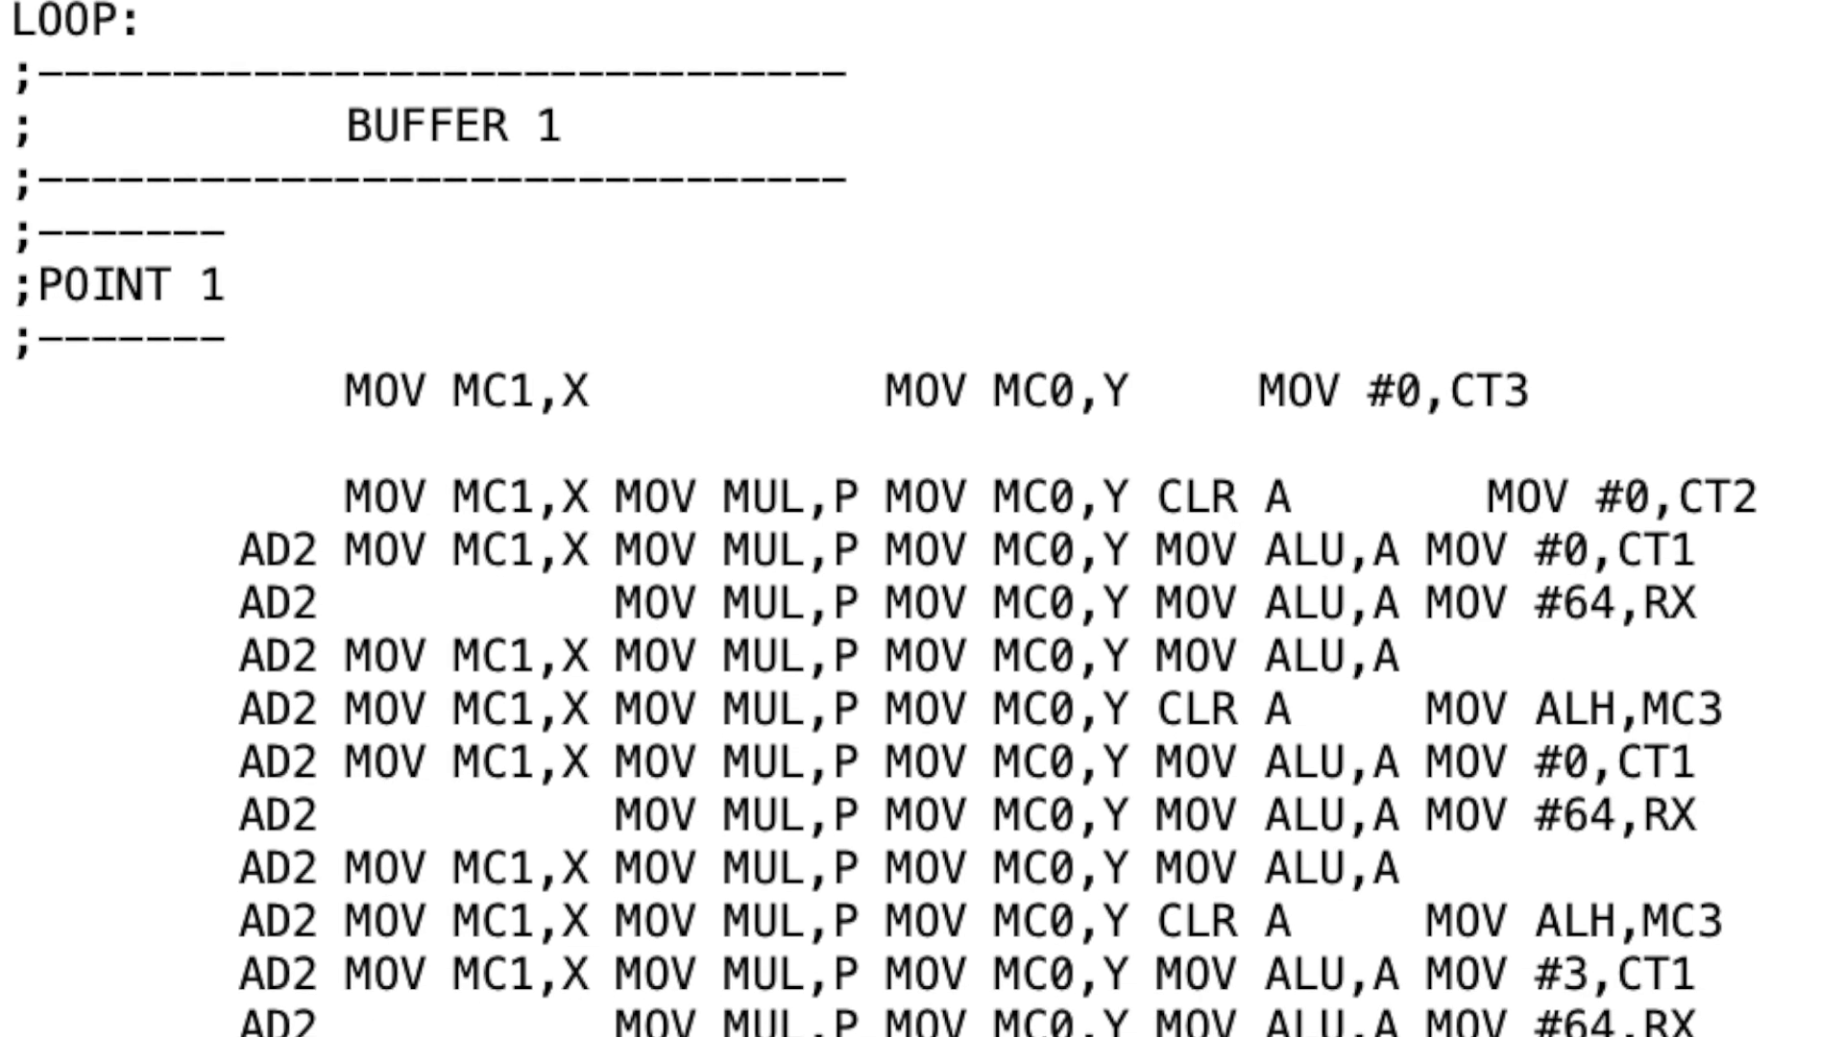
Scroll the BUFFER 1 listing from POINT 1 past POINT 2 until the Vect_Loop source appears
scroll("down", 3)
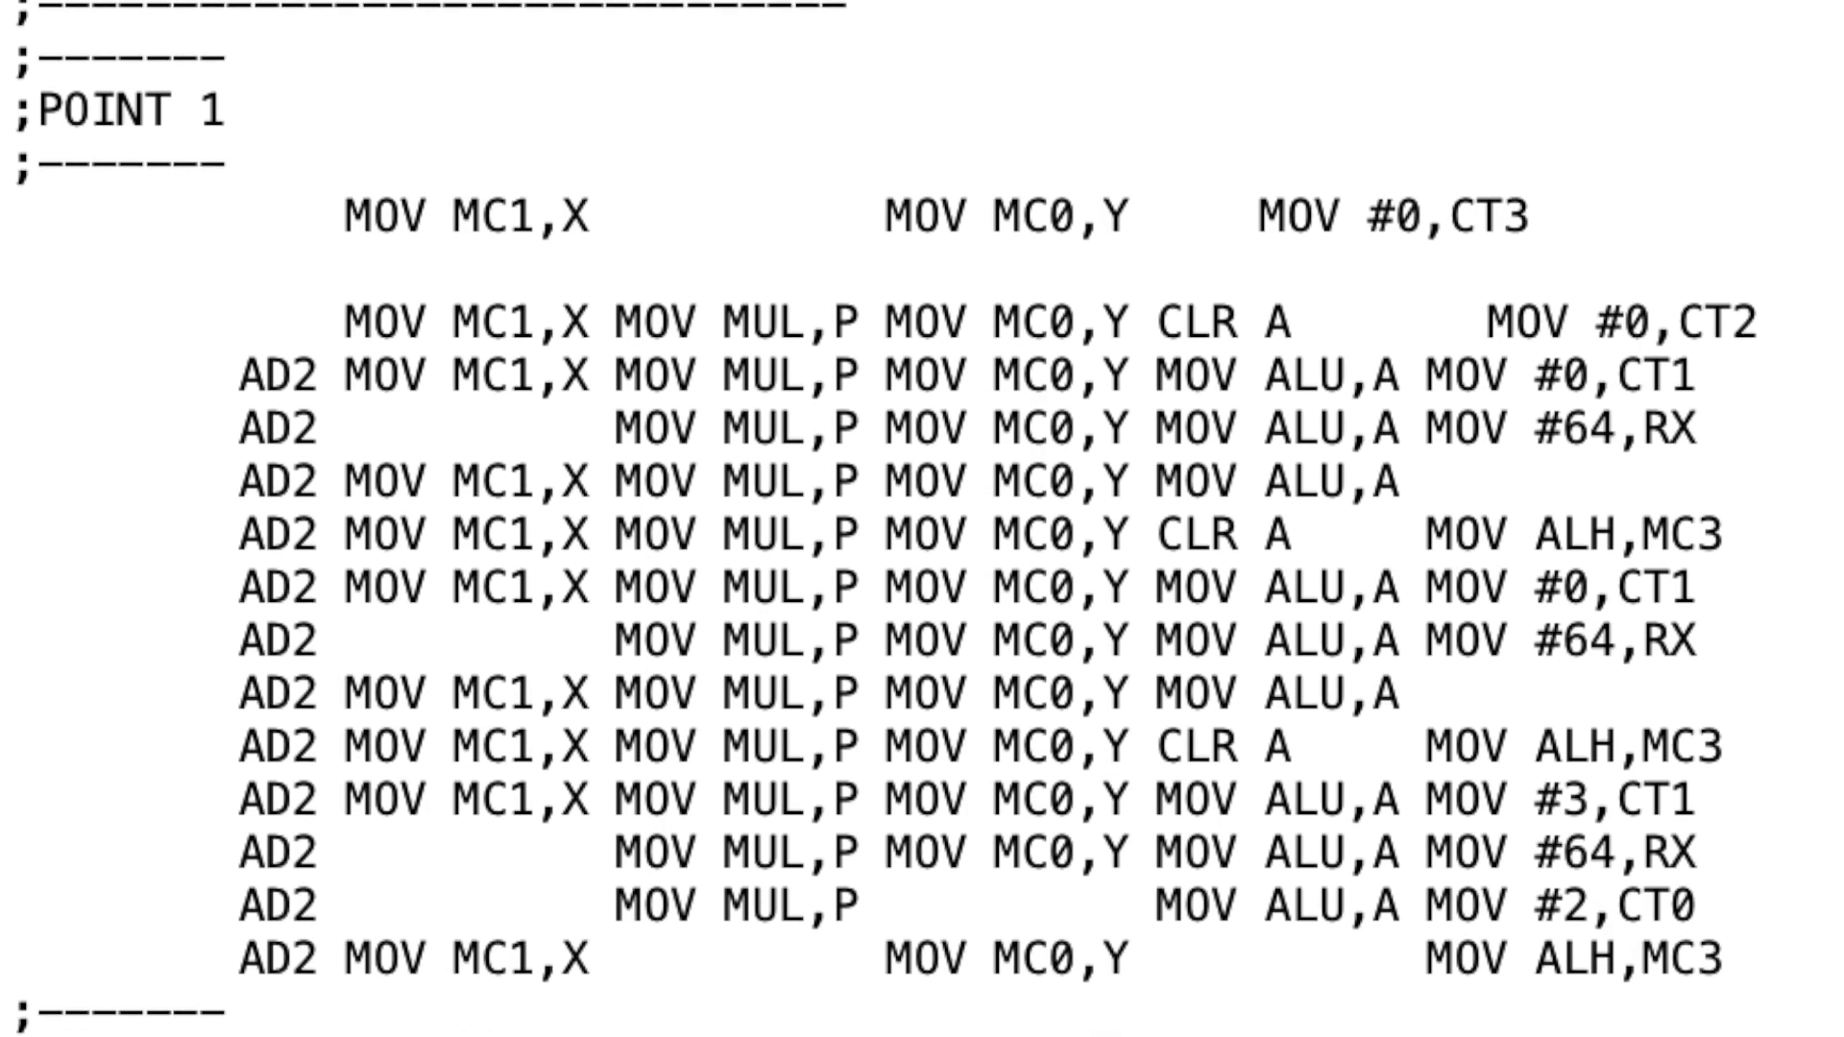
scroll("down", 3)
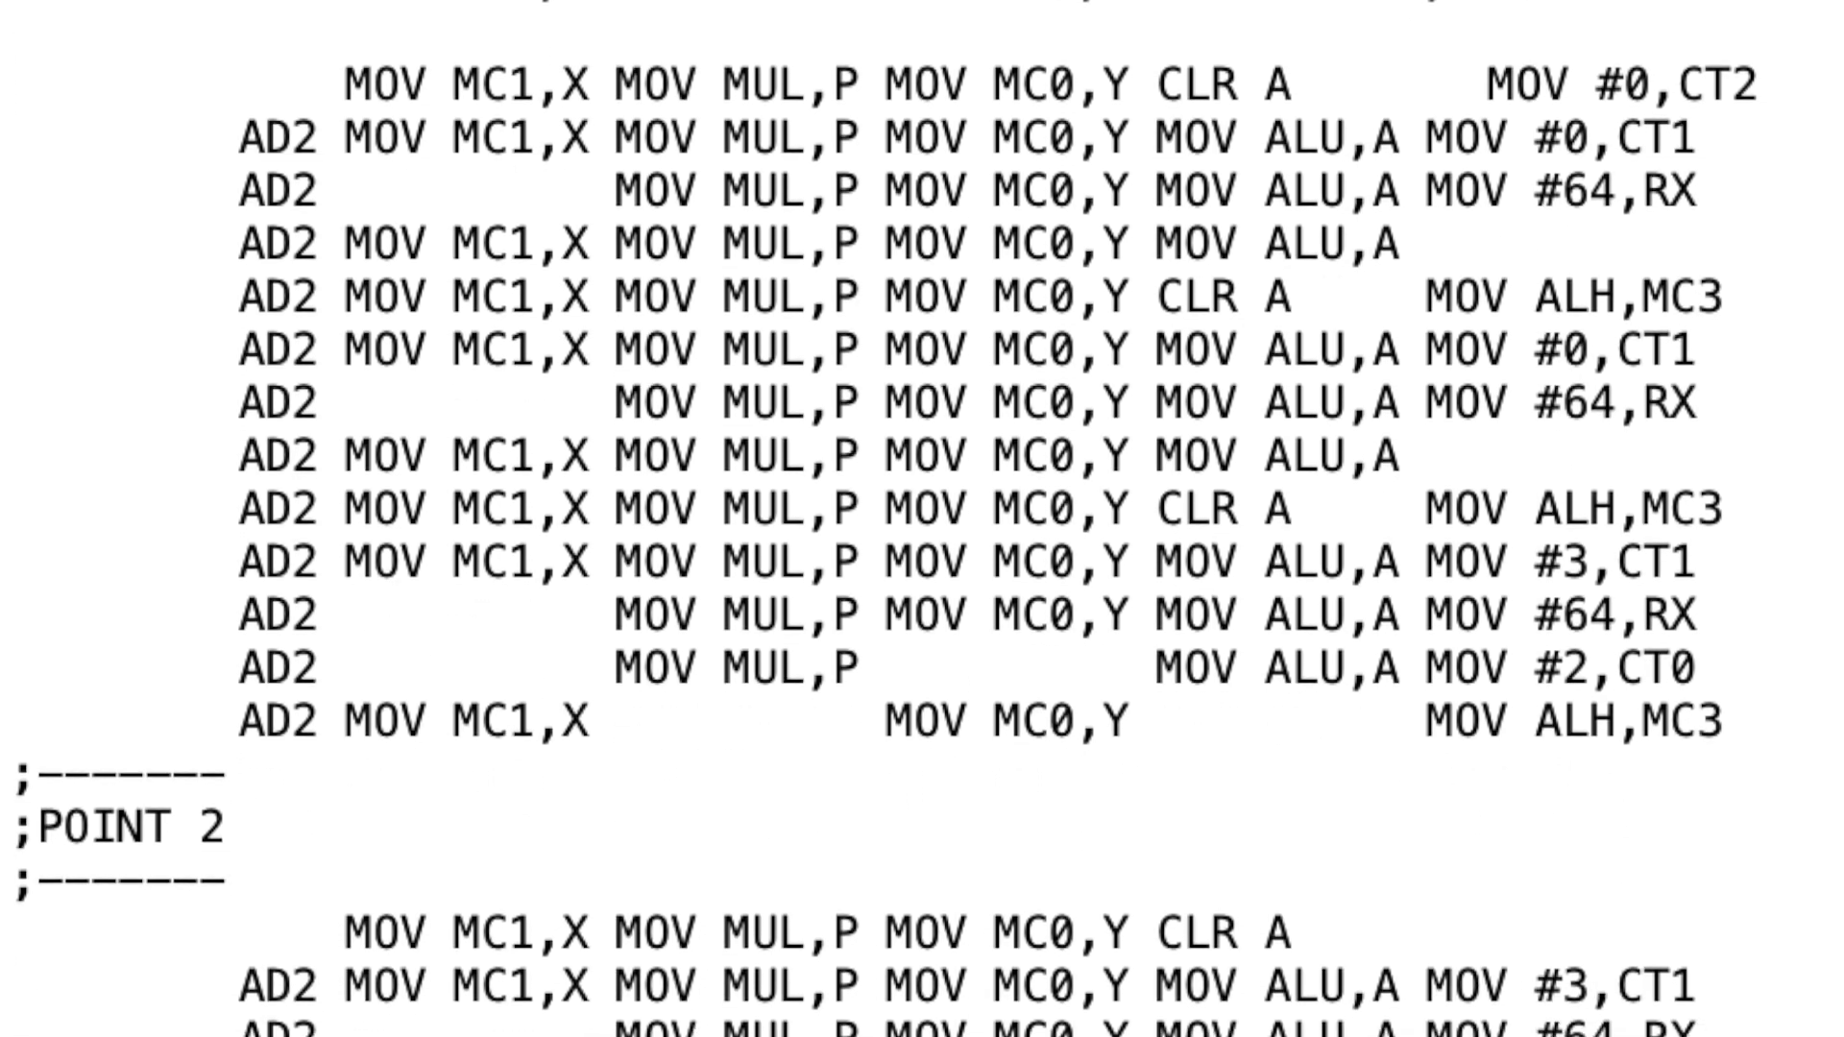
scroll("down", 3)
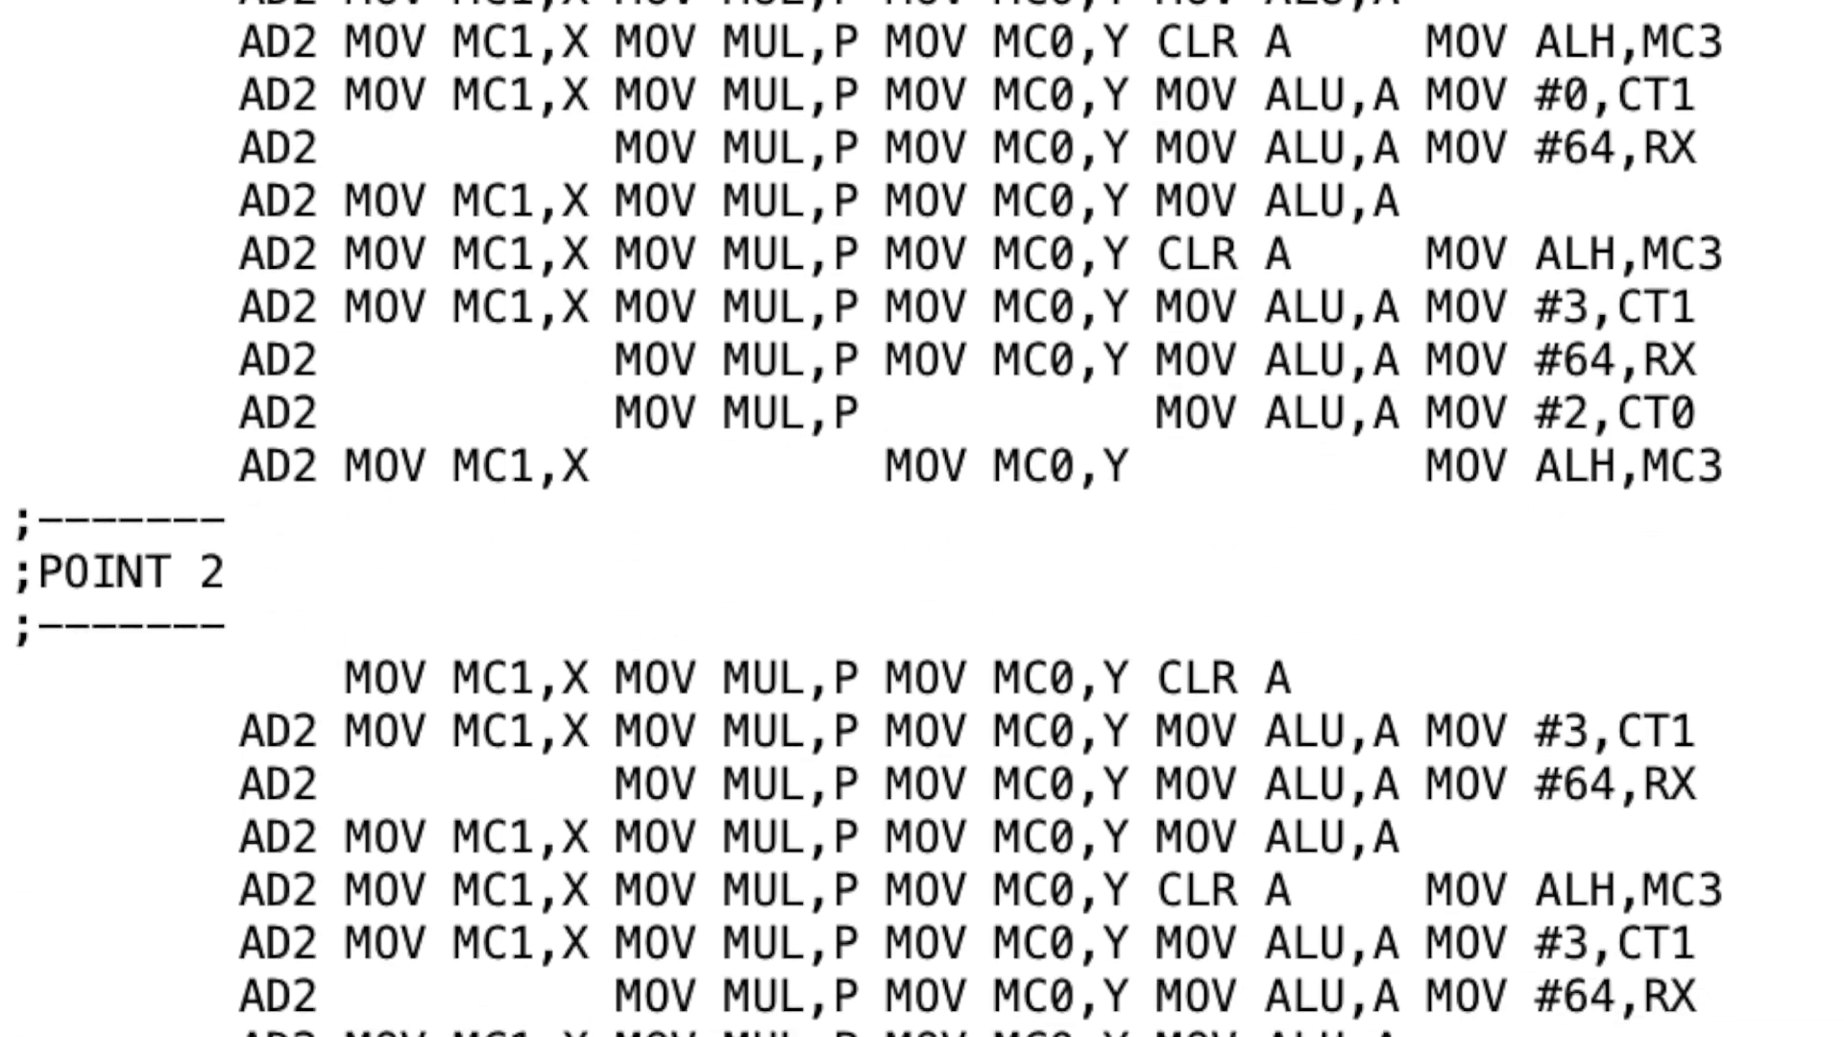
scroll("down", 3)
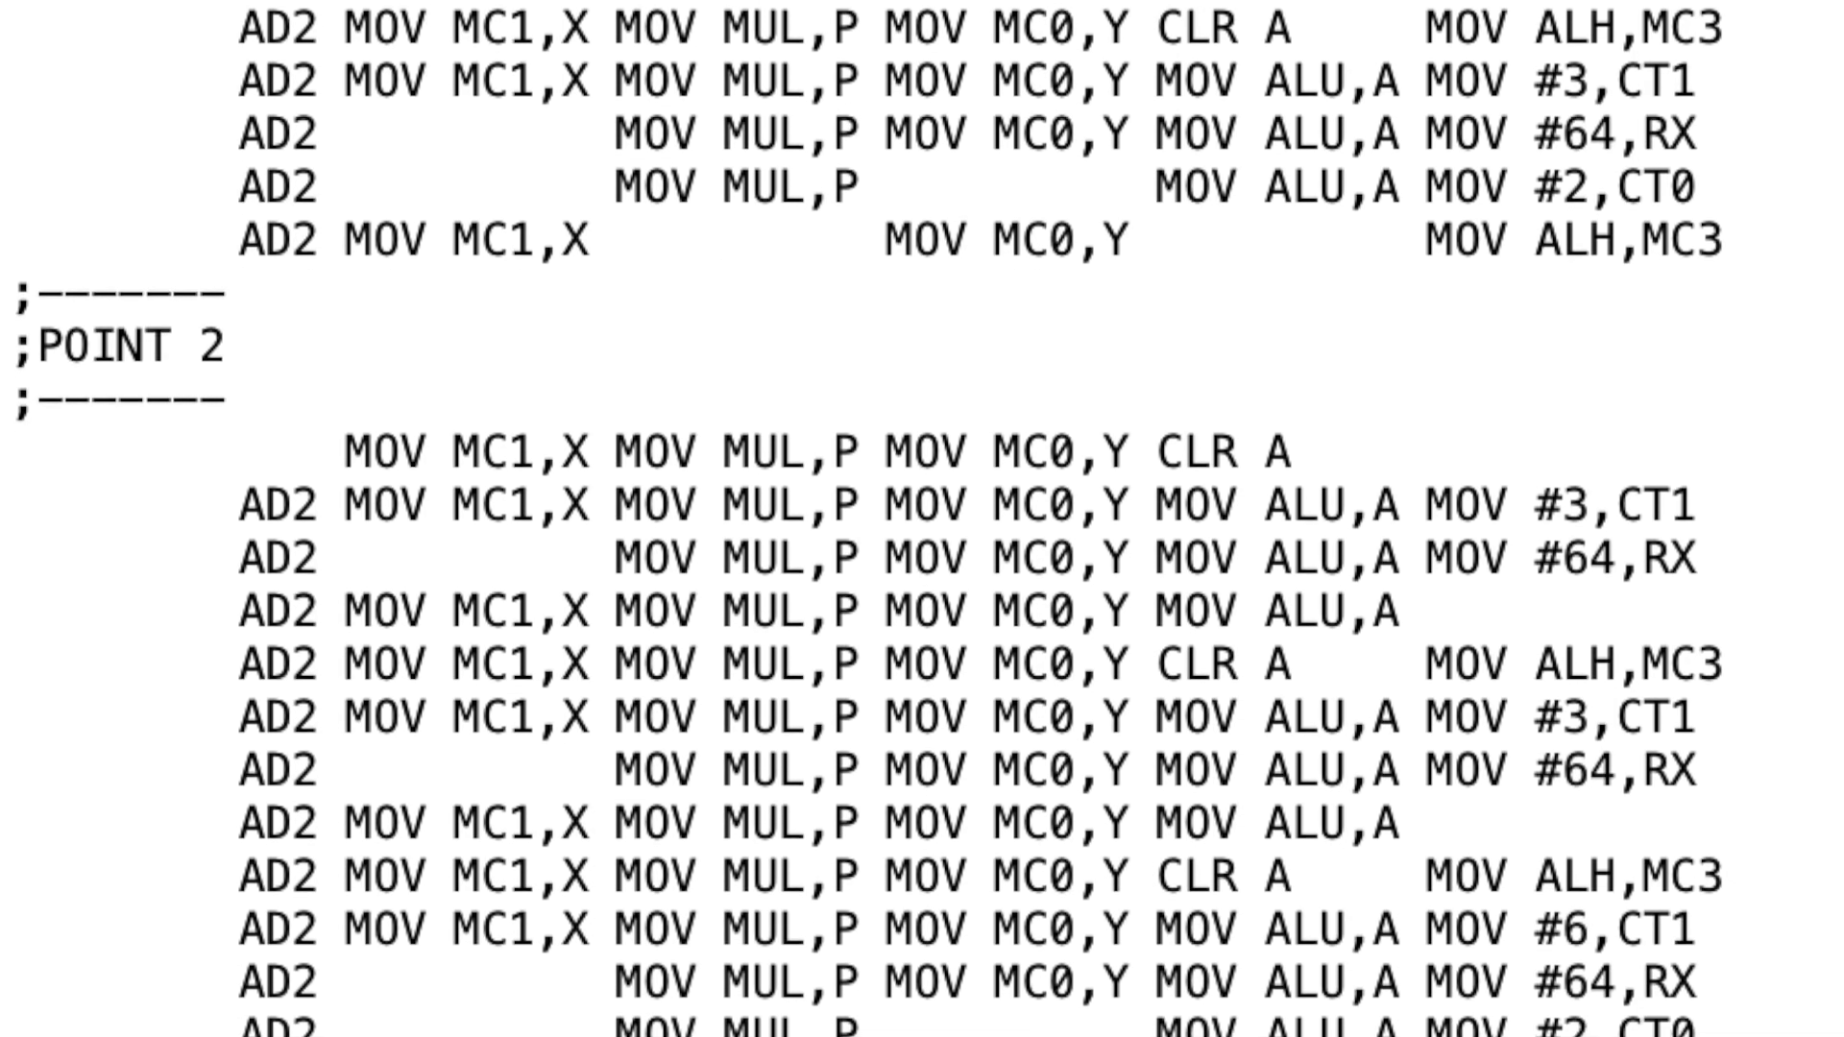
scroll("down", 3)
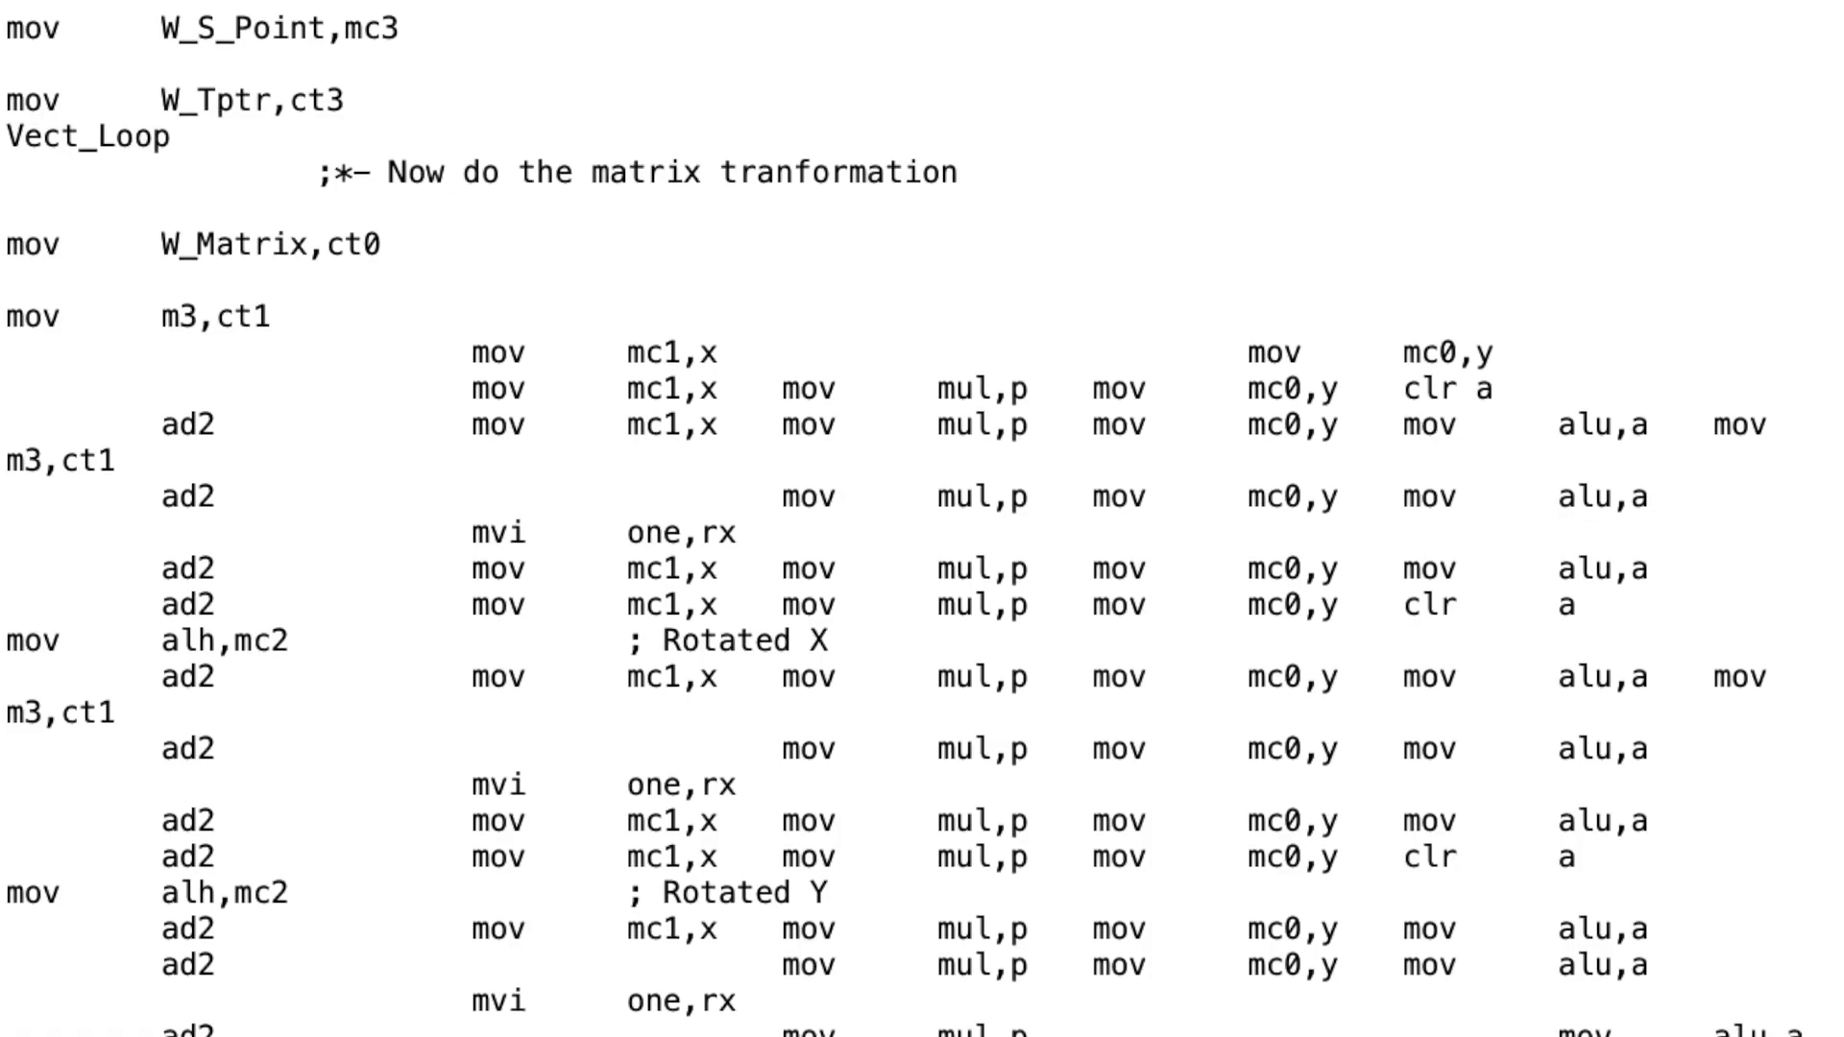
Scroll through Rotated X/Y/Z and the pointer advance to the DMA-back-out-of-ram2 comment
scroll("down", 3)
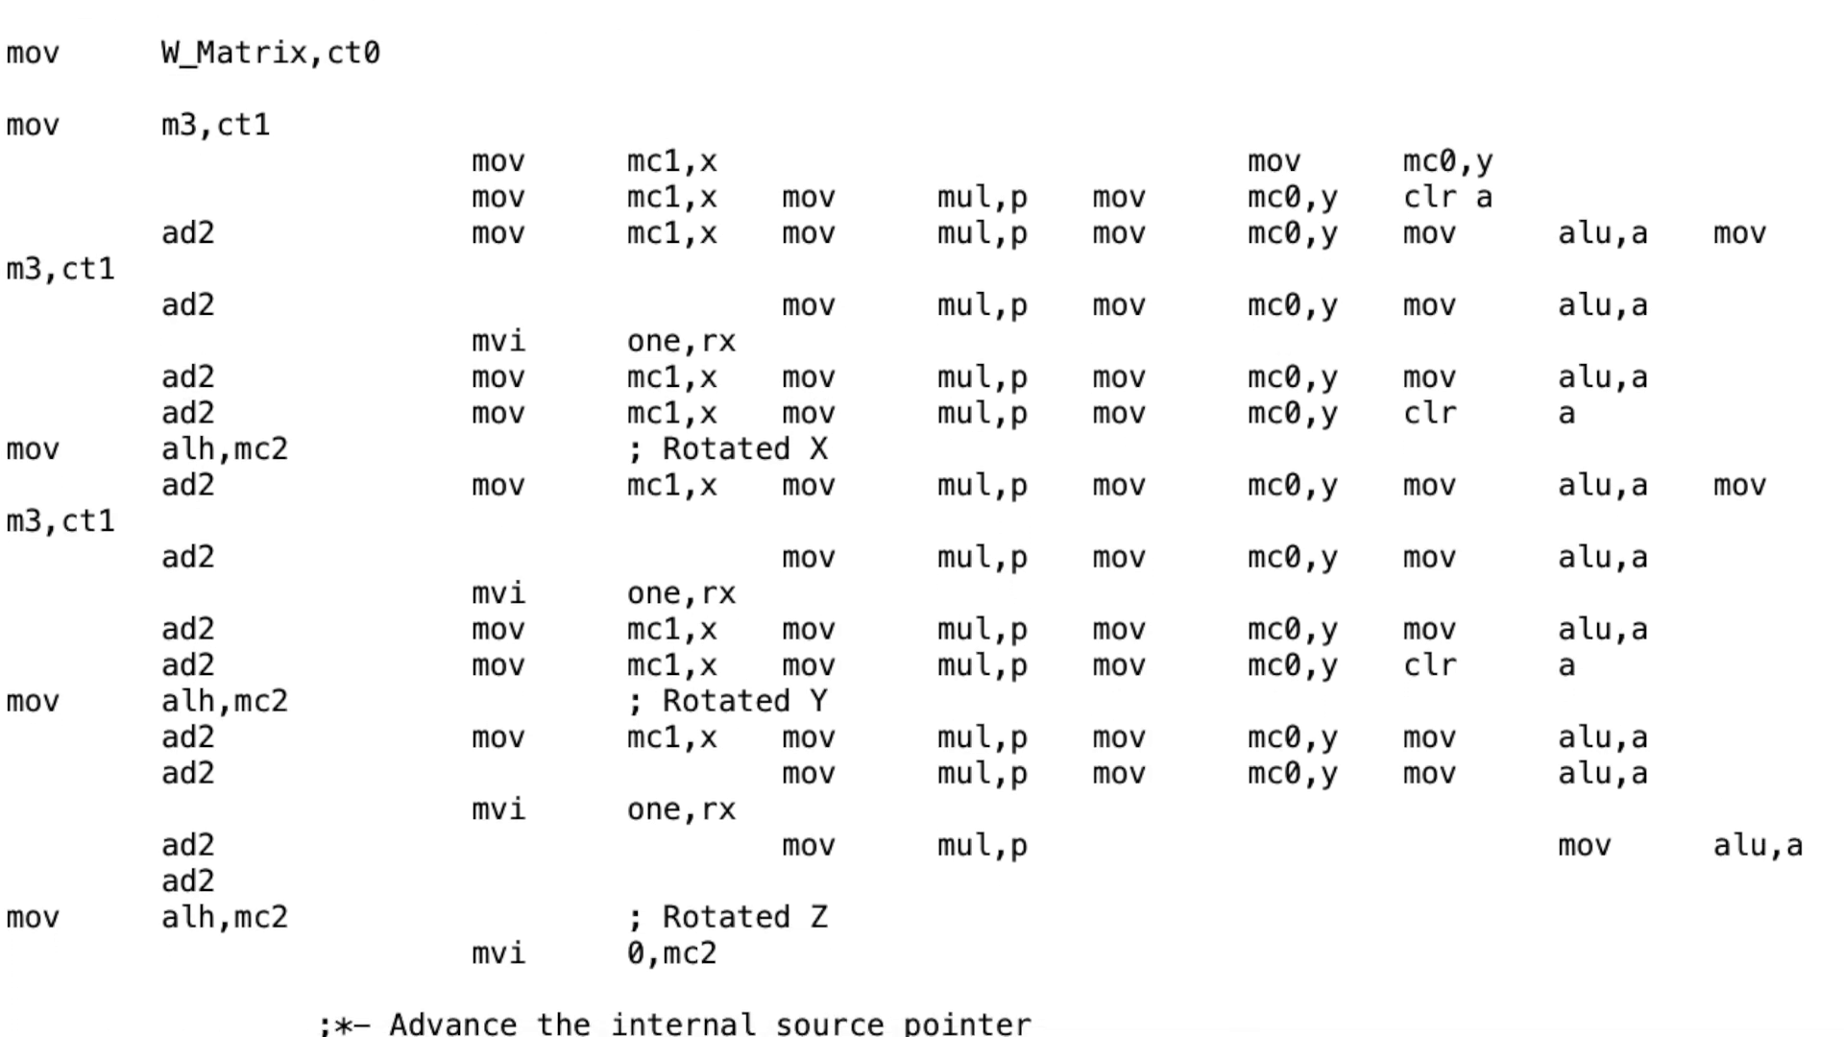
scroll("down", 3)
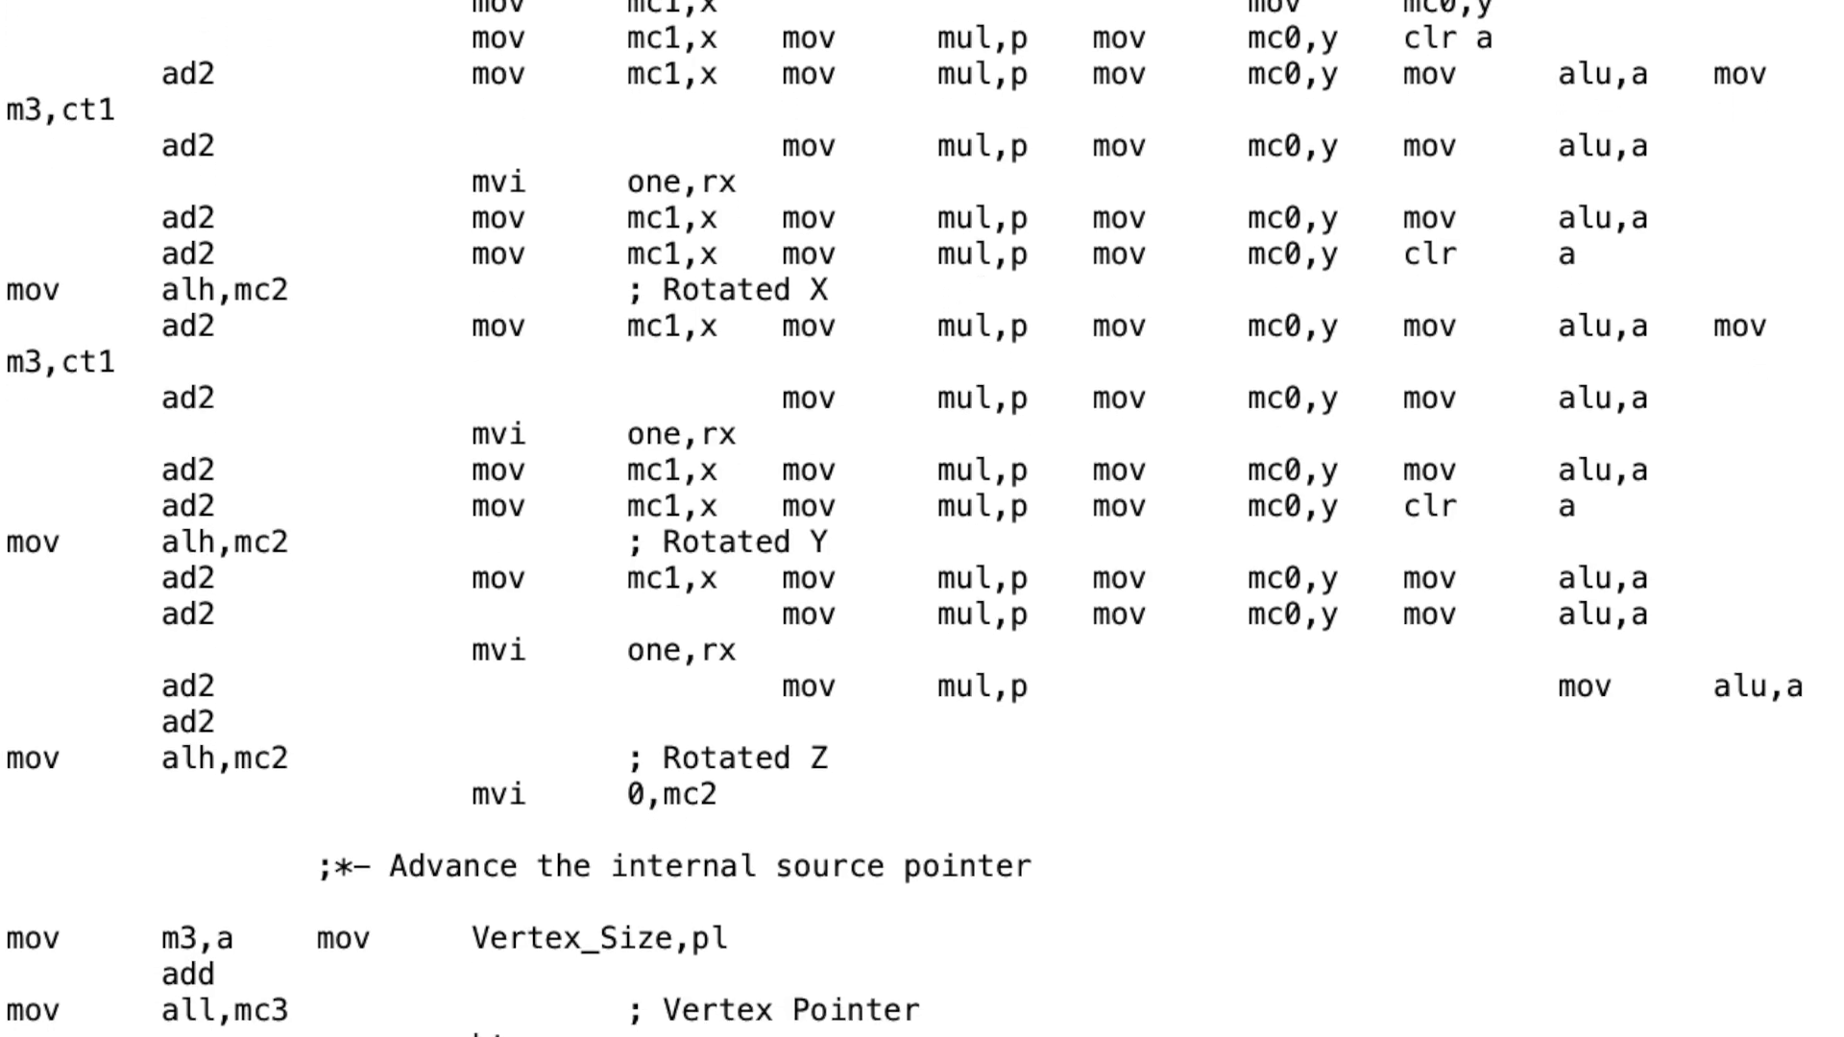
scroll("down", 3)
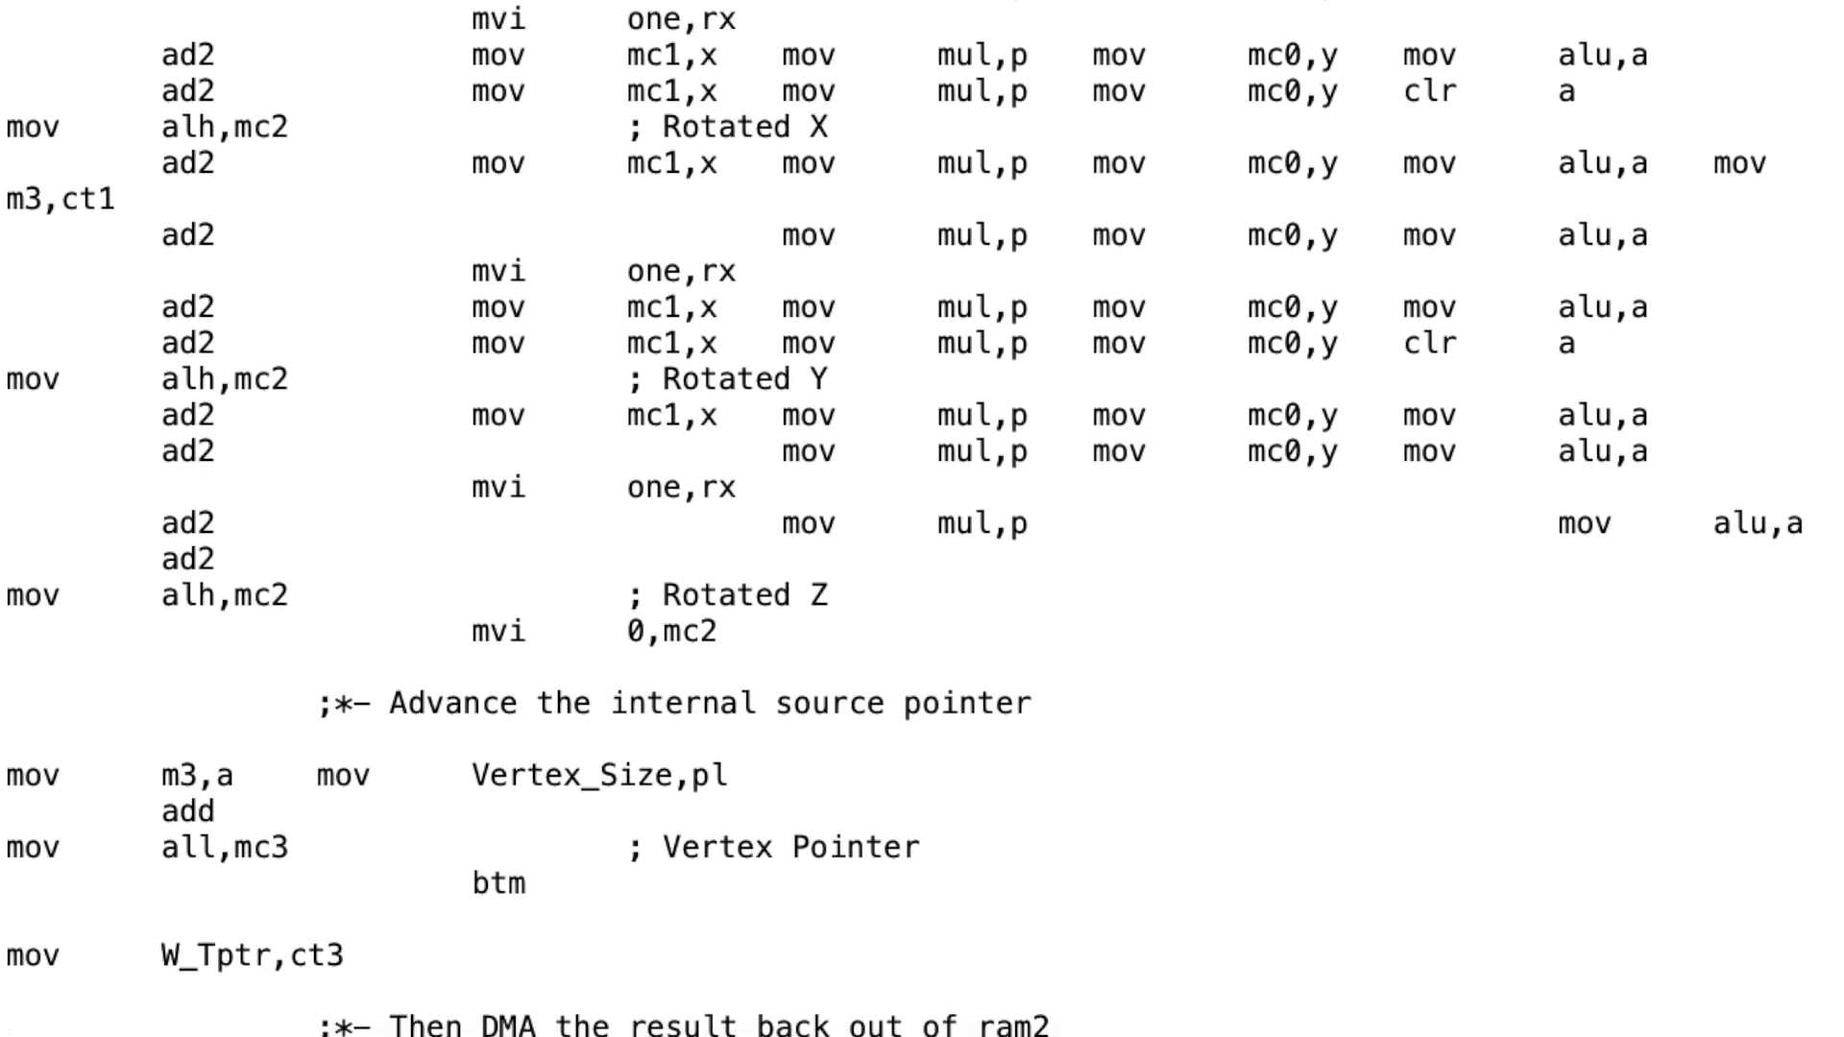
scroll("down", 3)
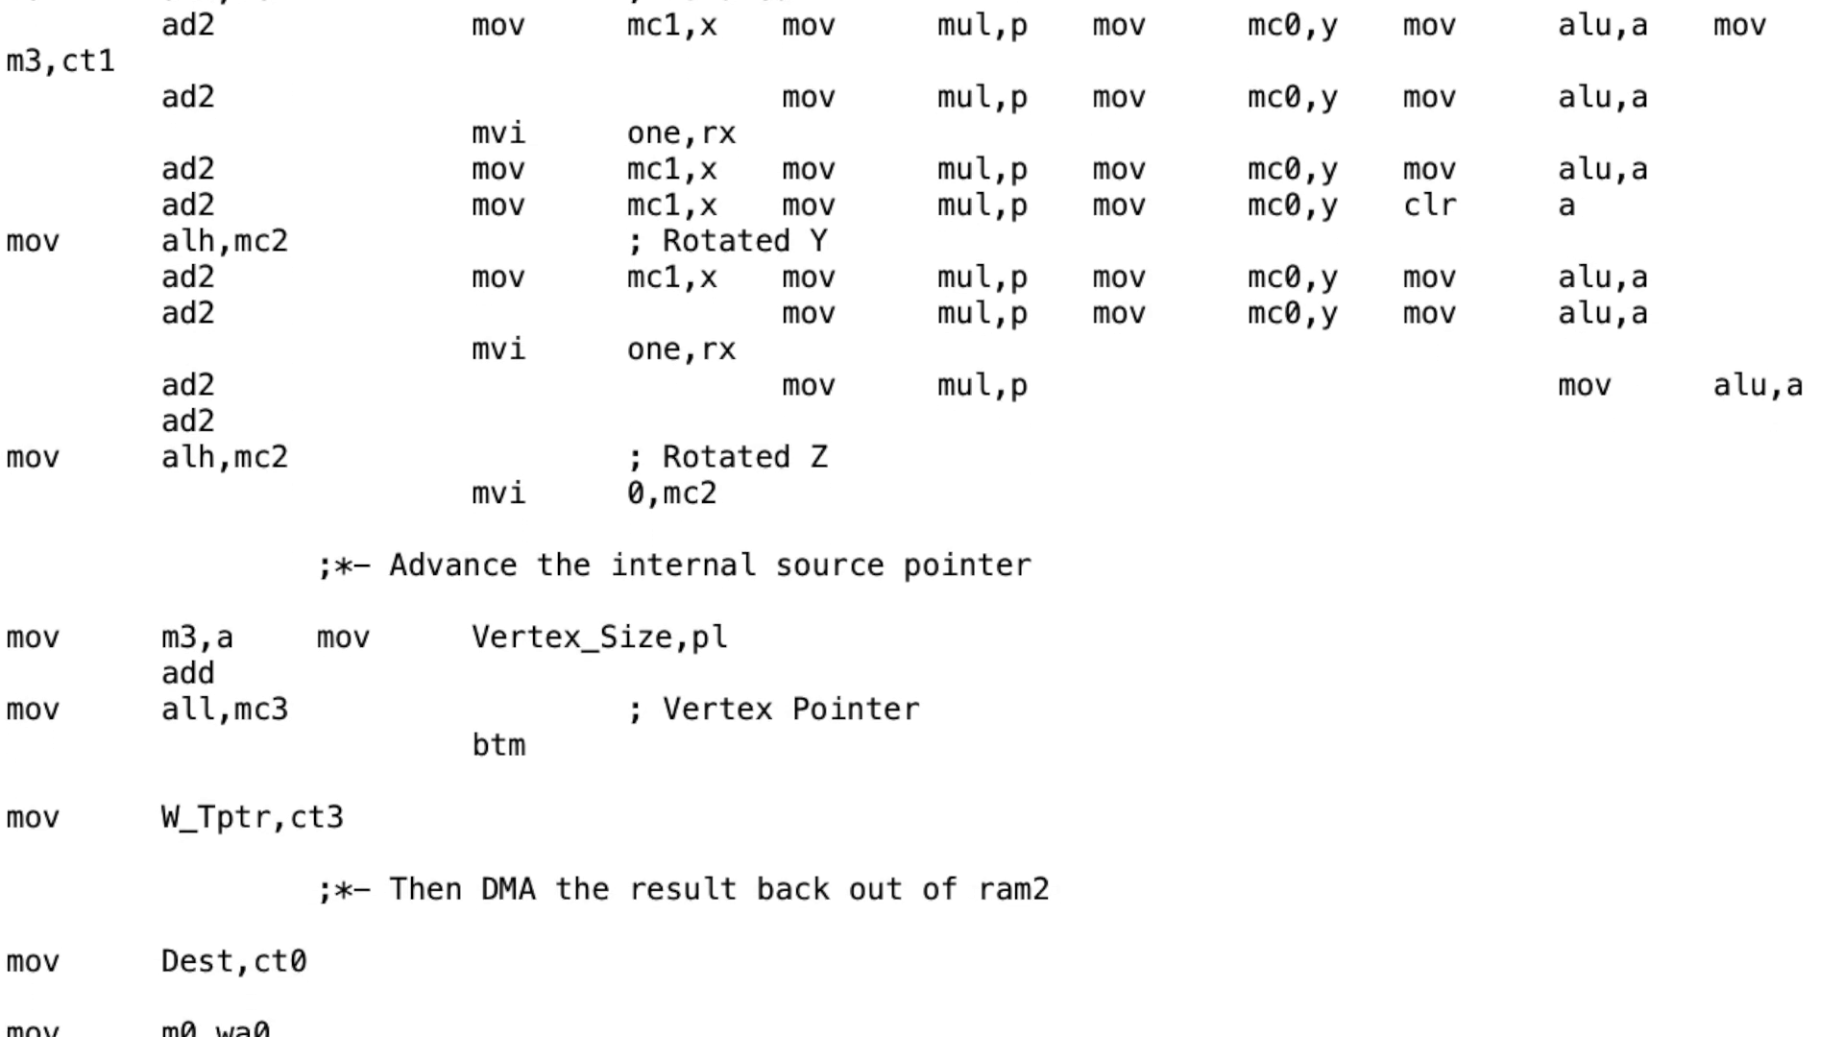
scroll("down", 3)
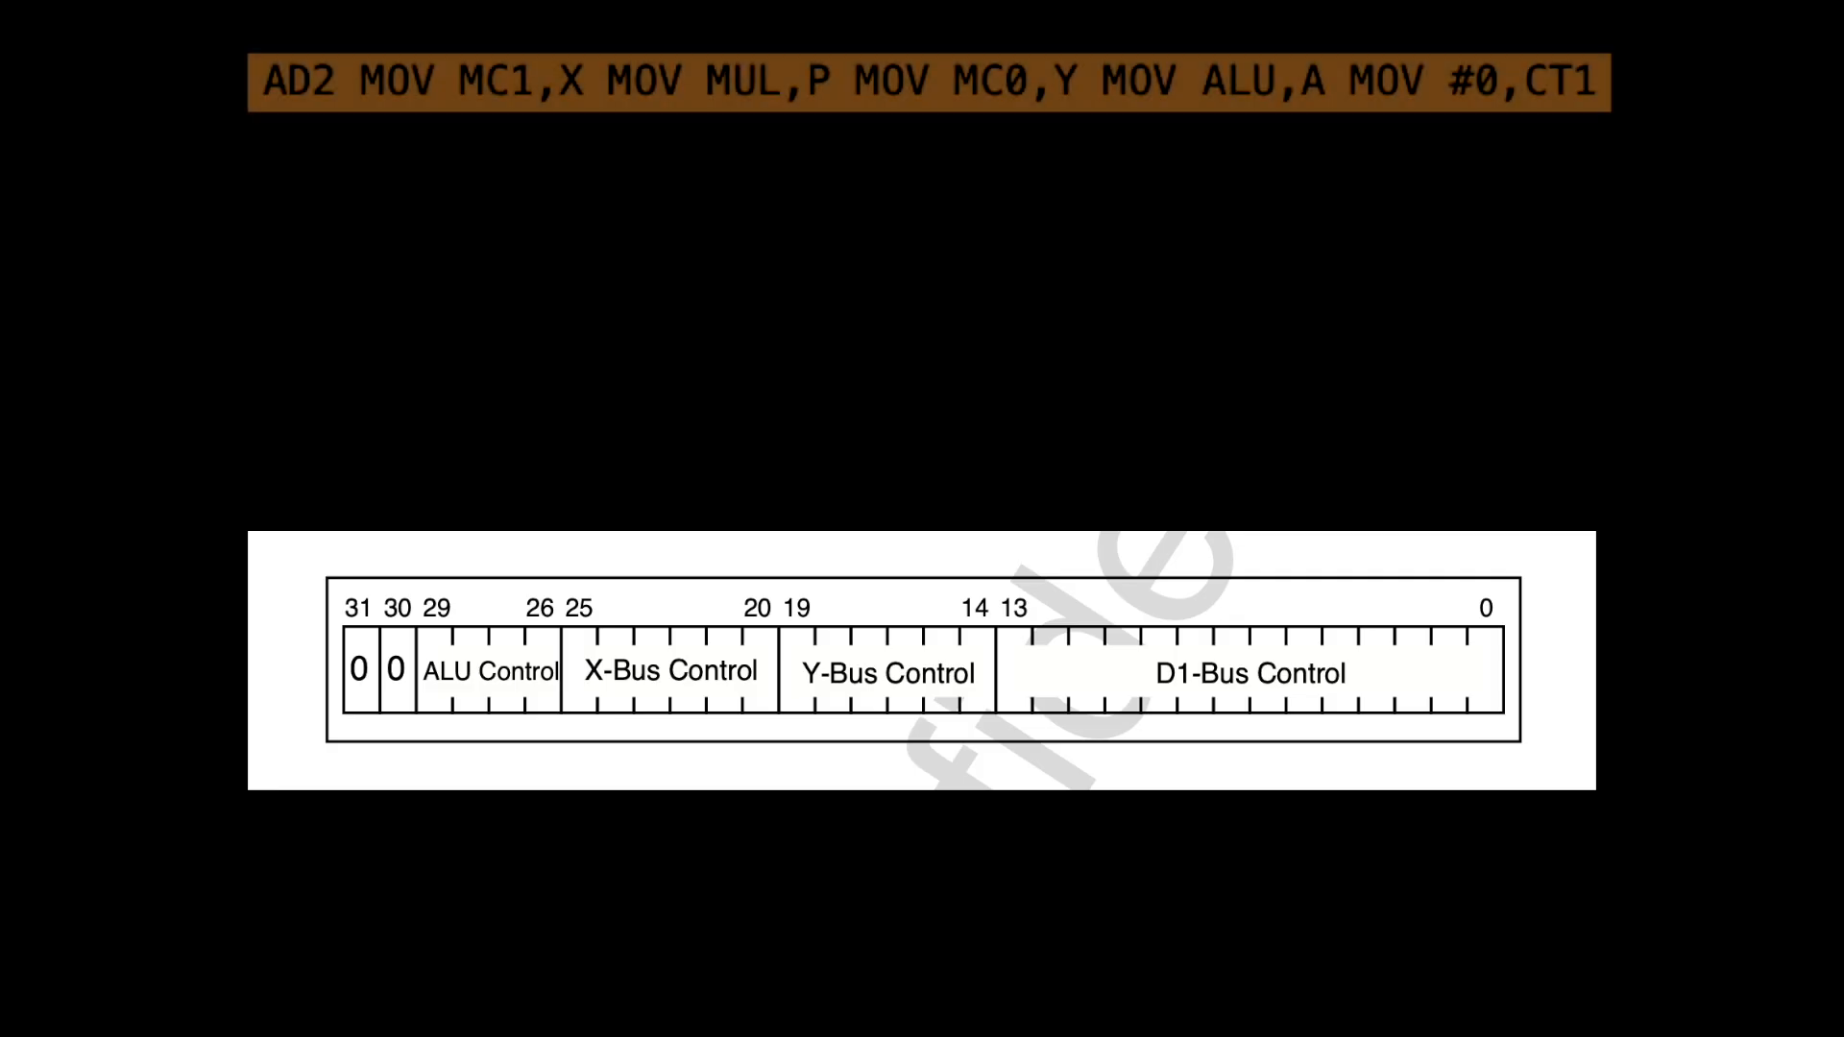
Select AD2 in the instruction line and place it under the ALU Control bits 29–26
left_click(298, 81)
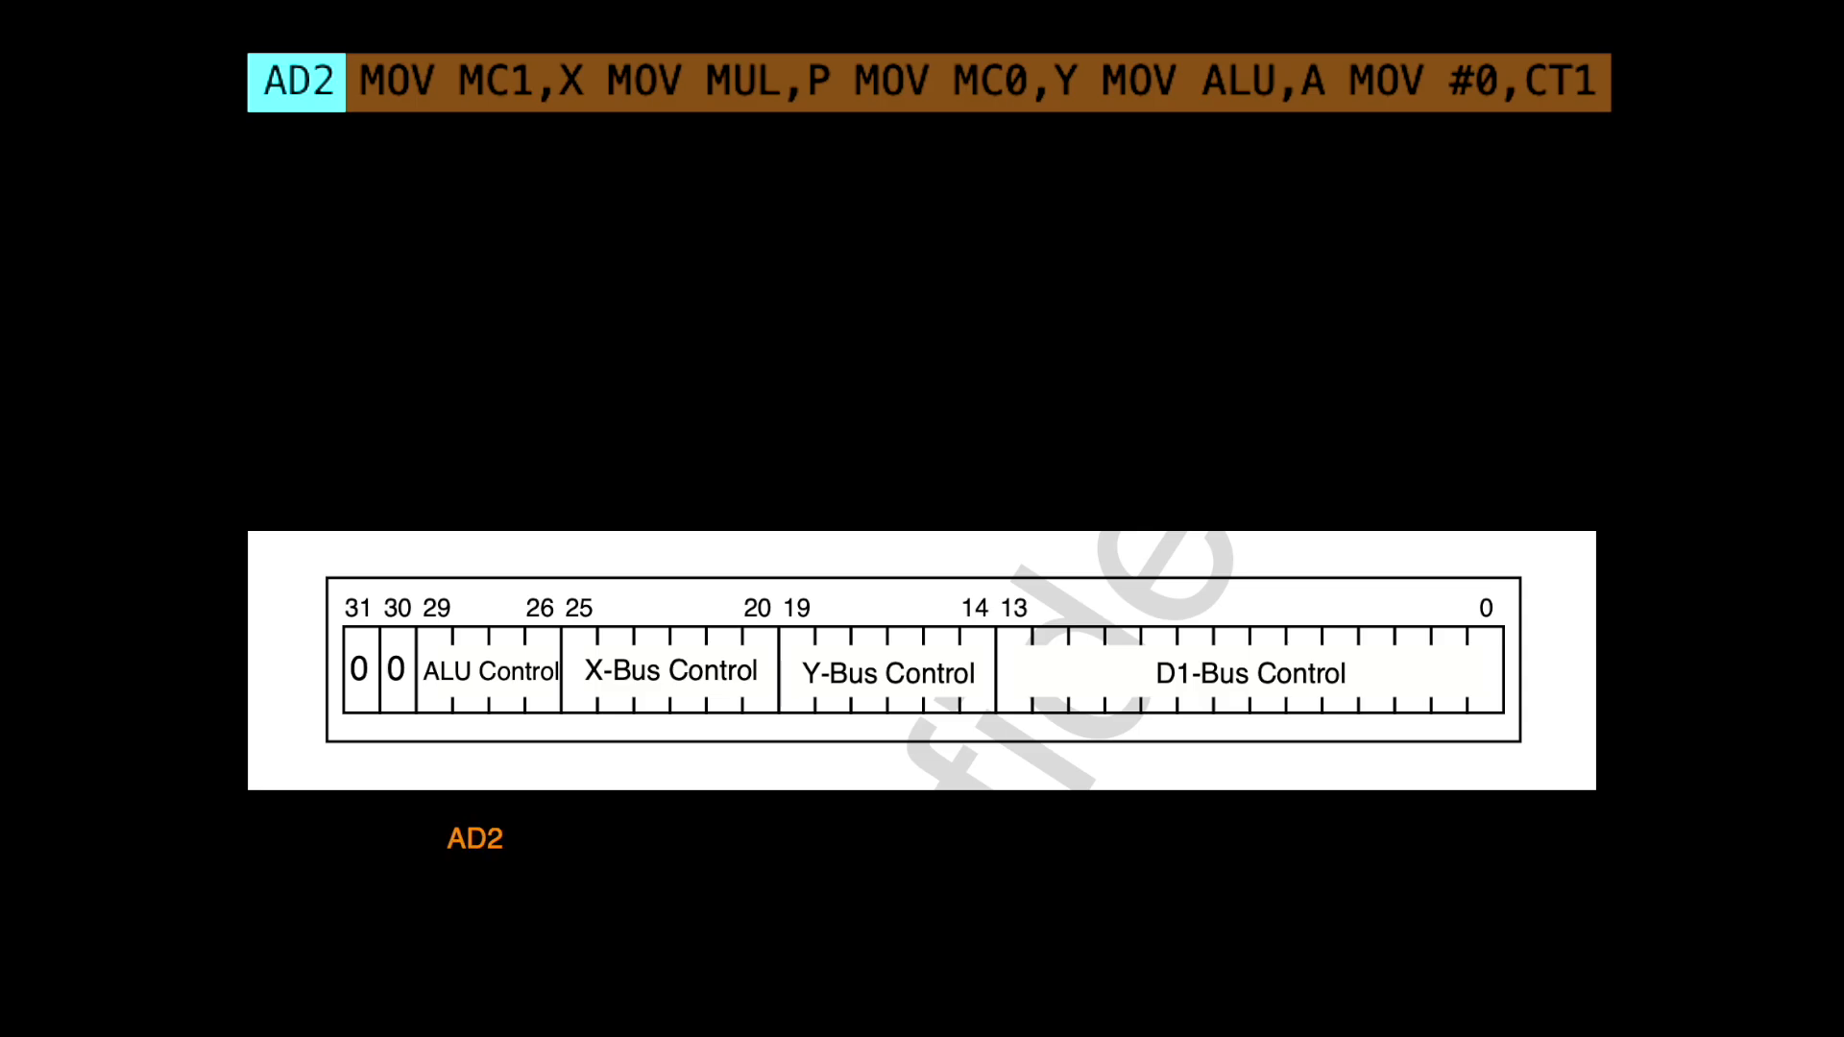
left_click(469, 81)
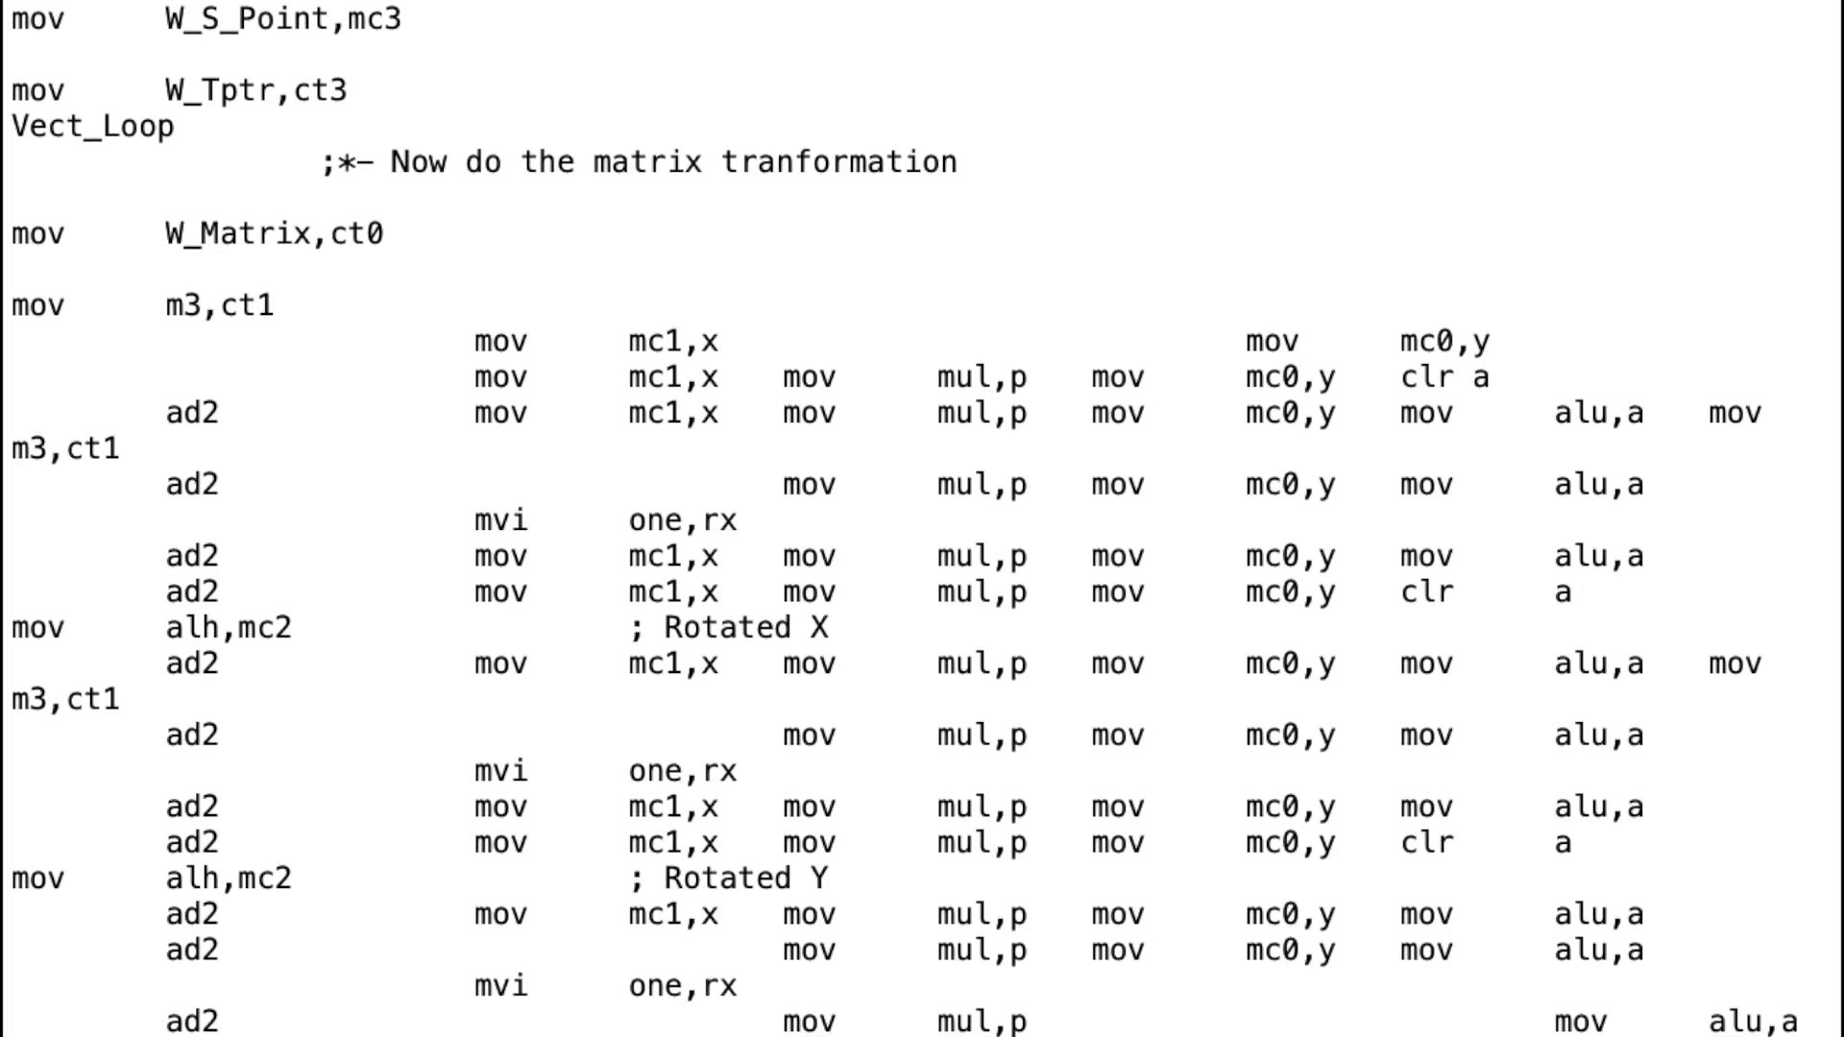
Scroll the Vect_Loop listing past Rotated Z and the pointer advance to the DMA result code
scroll("down", 3)
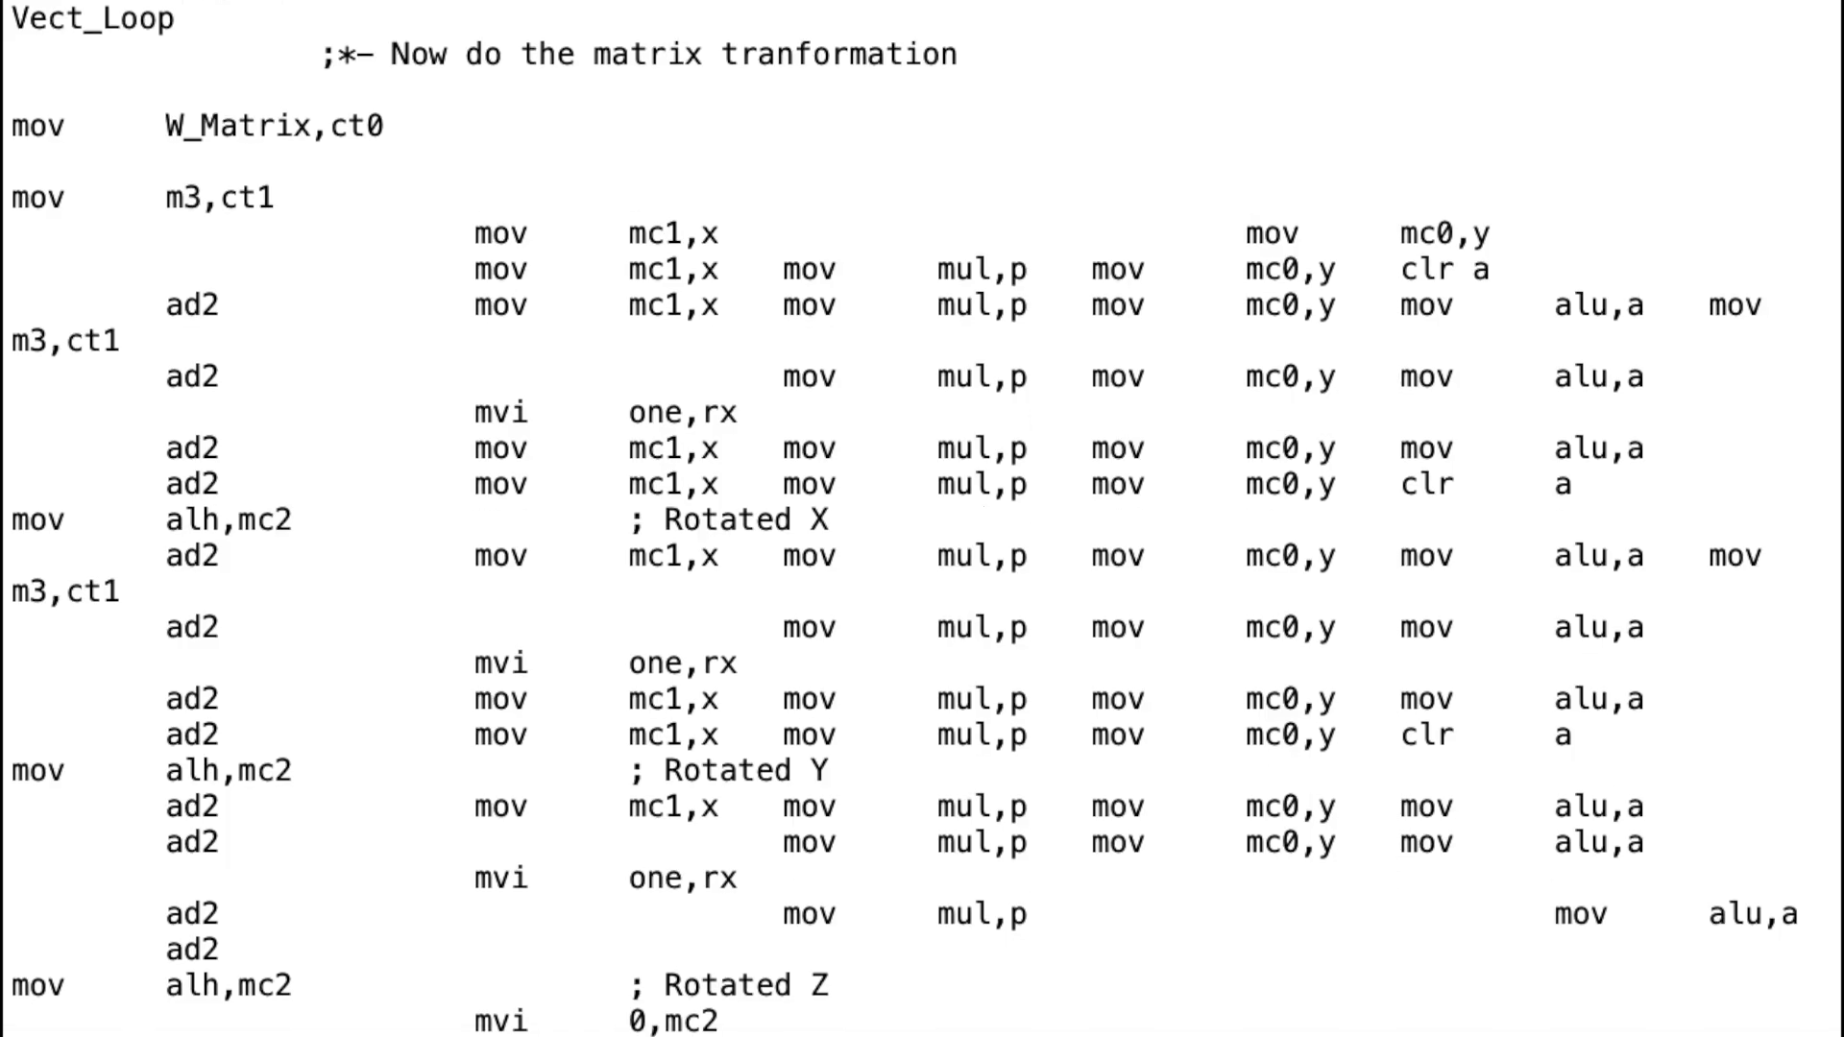
scroll("down", 3)
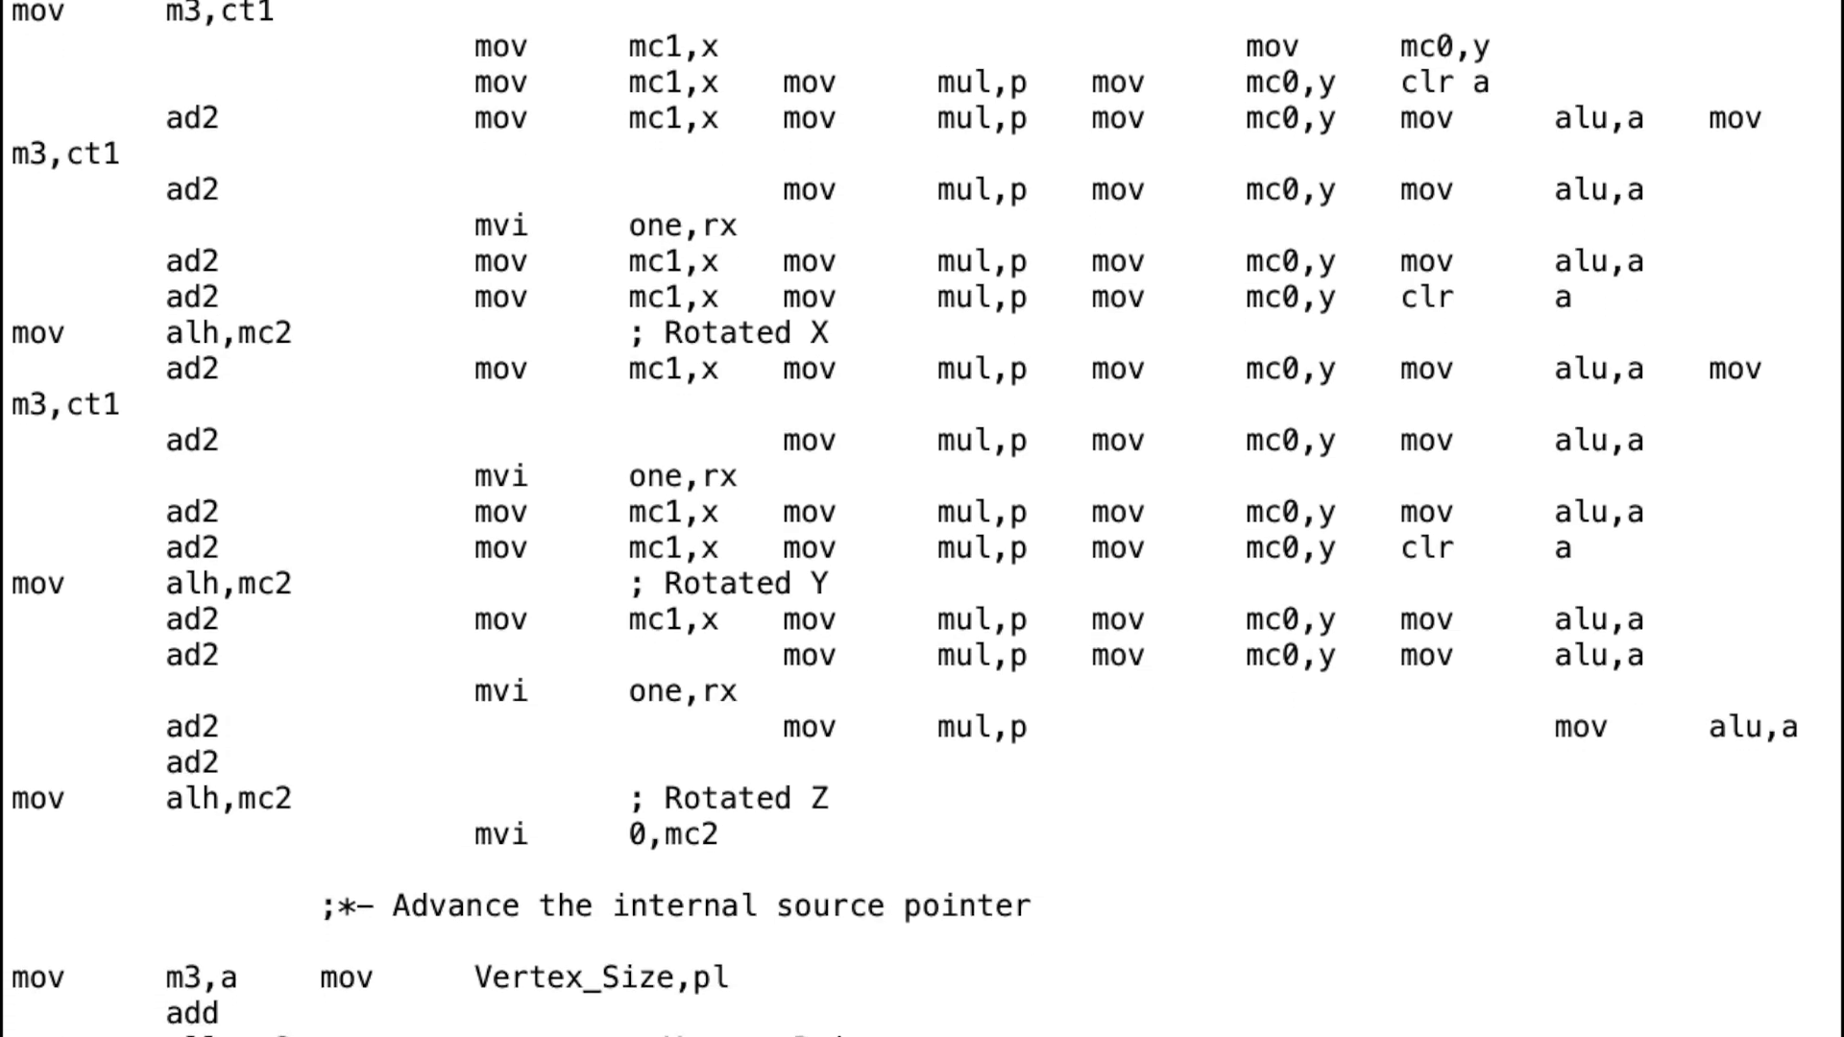
scroll("down", 3)
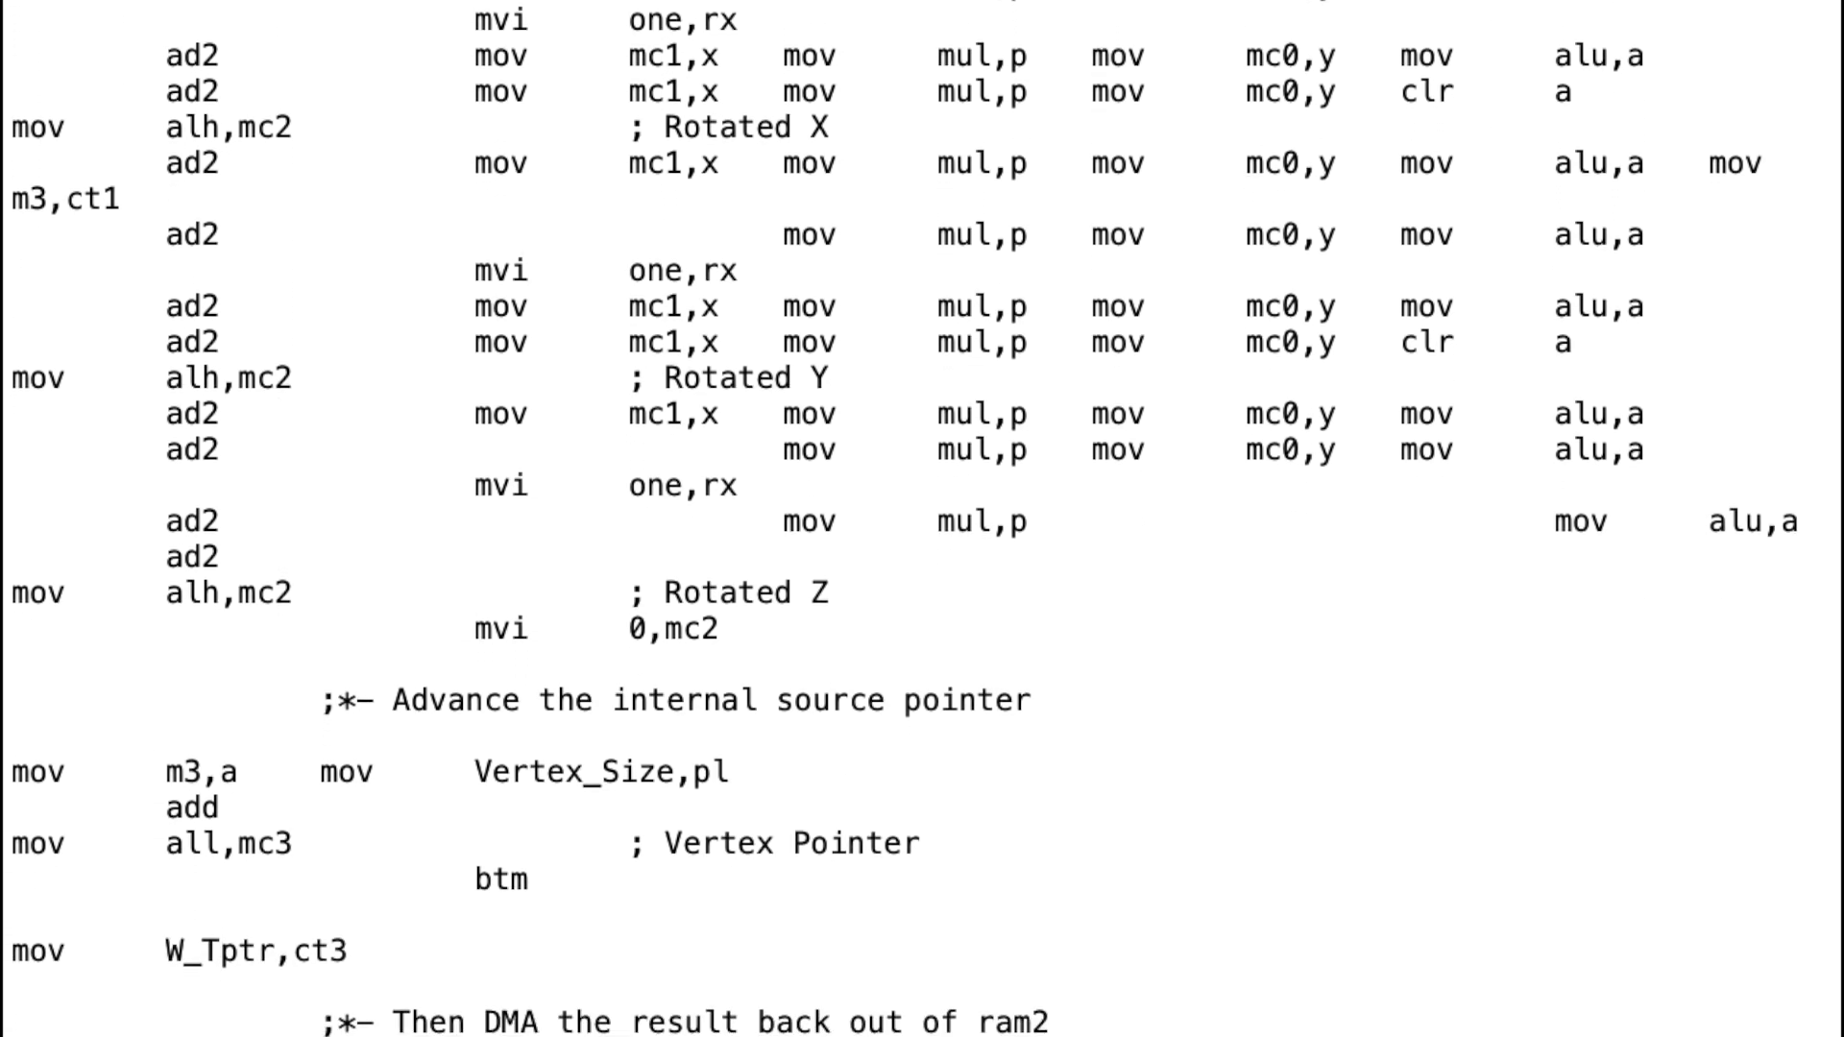
scroll("down", 3)
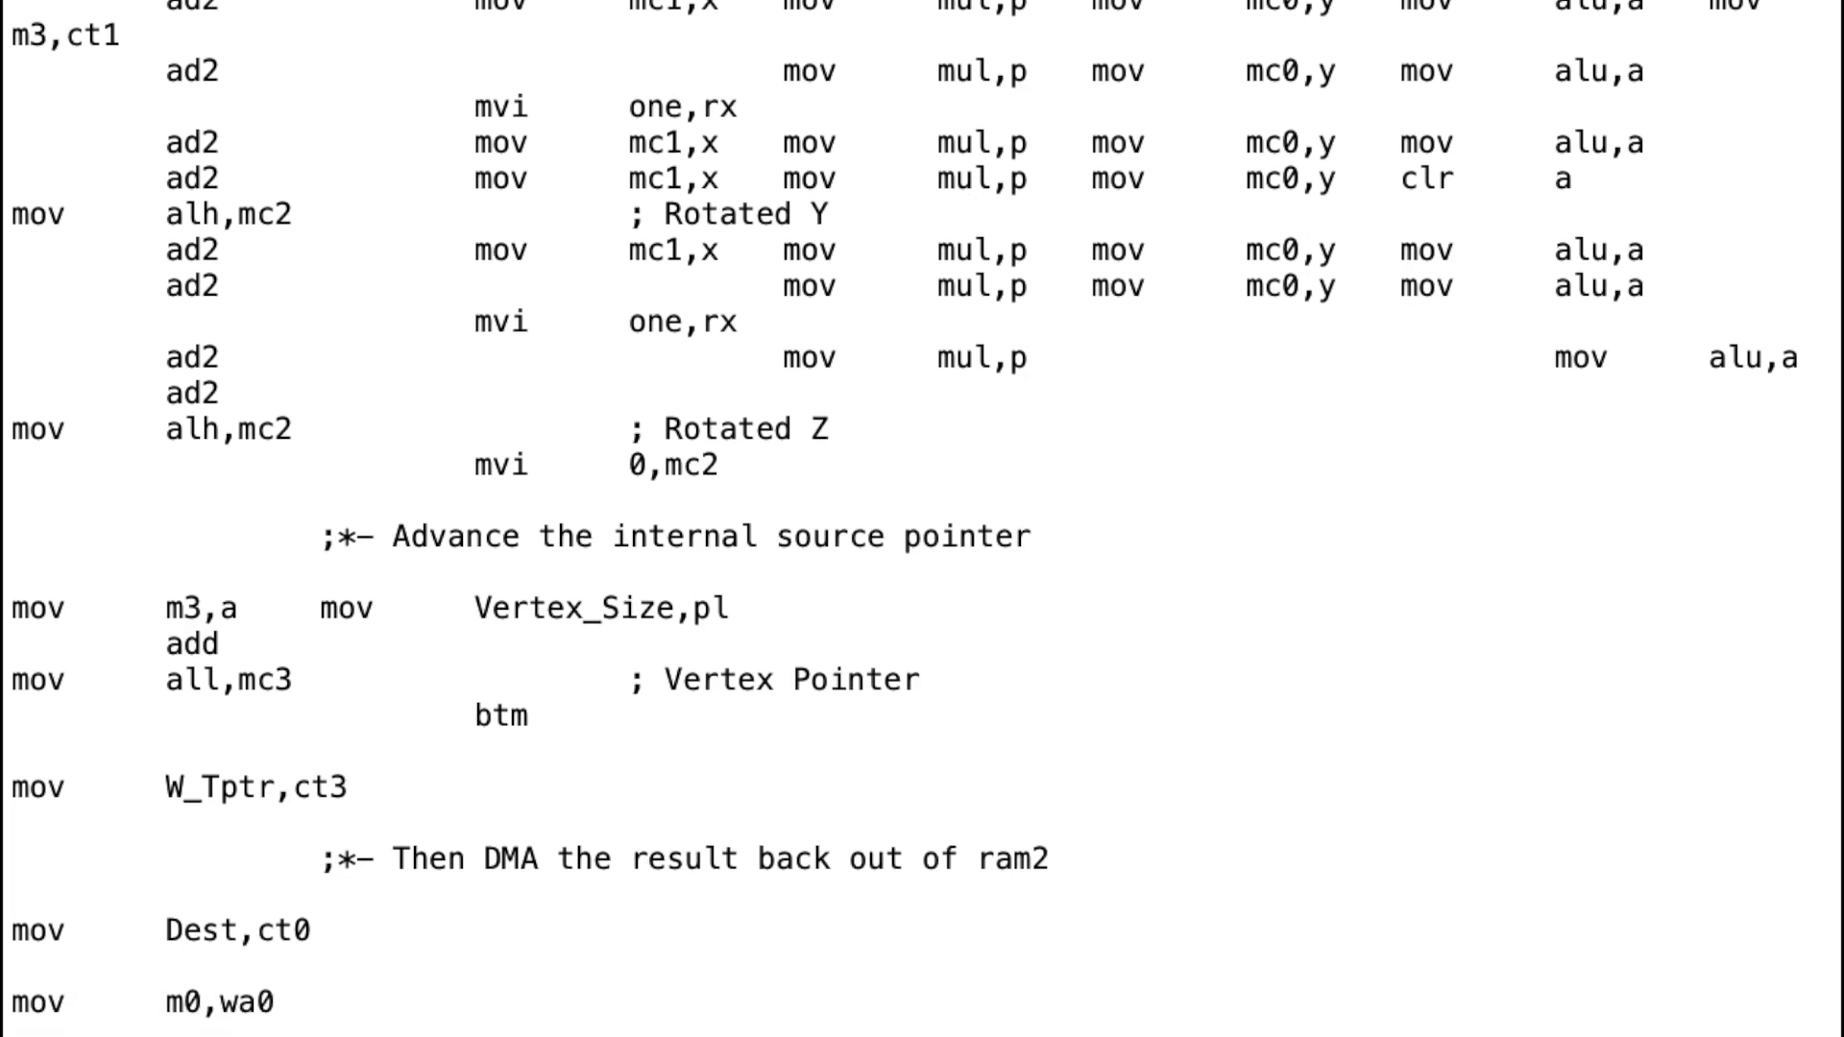